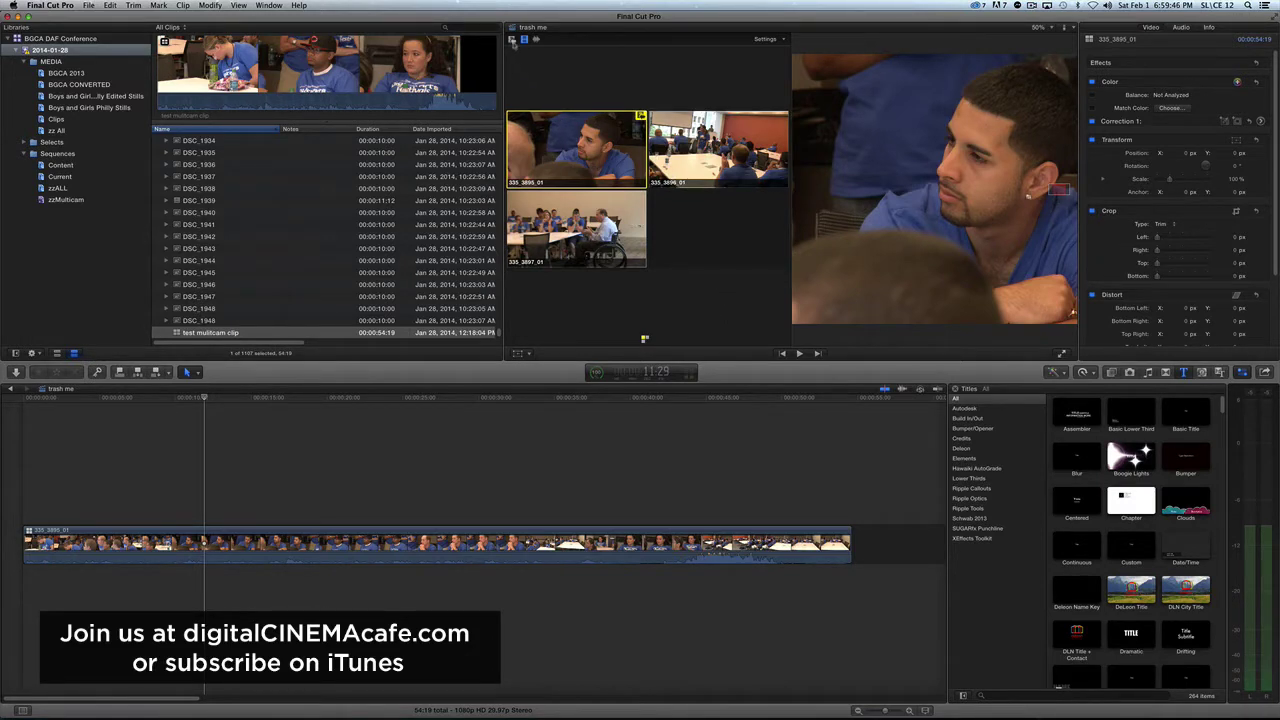
Detach the audio from angle clip 335_3895_01 into its own clip below the video
click(430, 543)
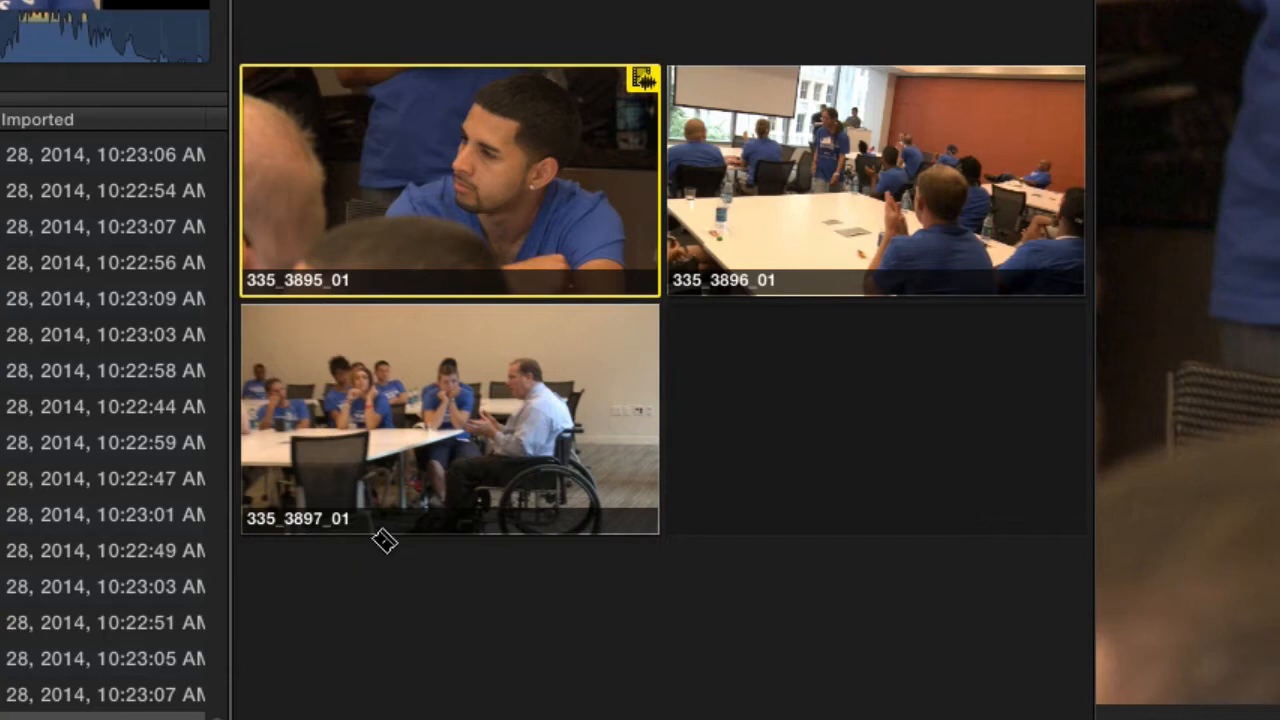
mouse_move(378, 560)
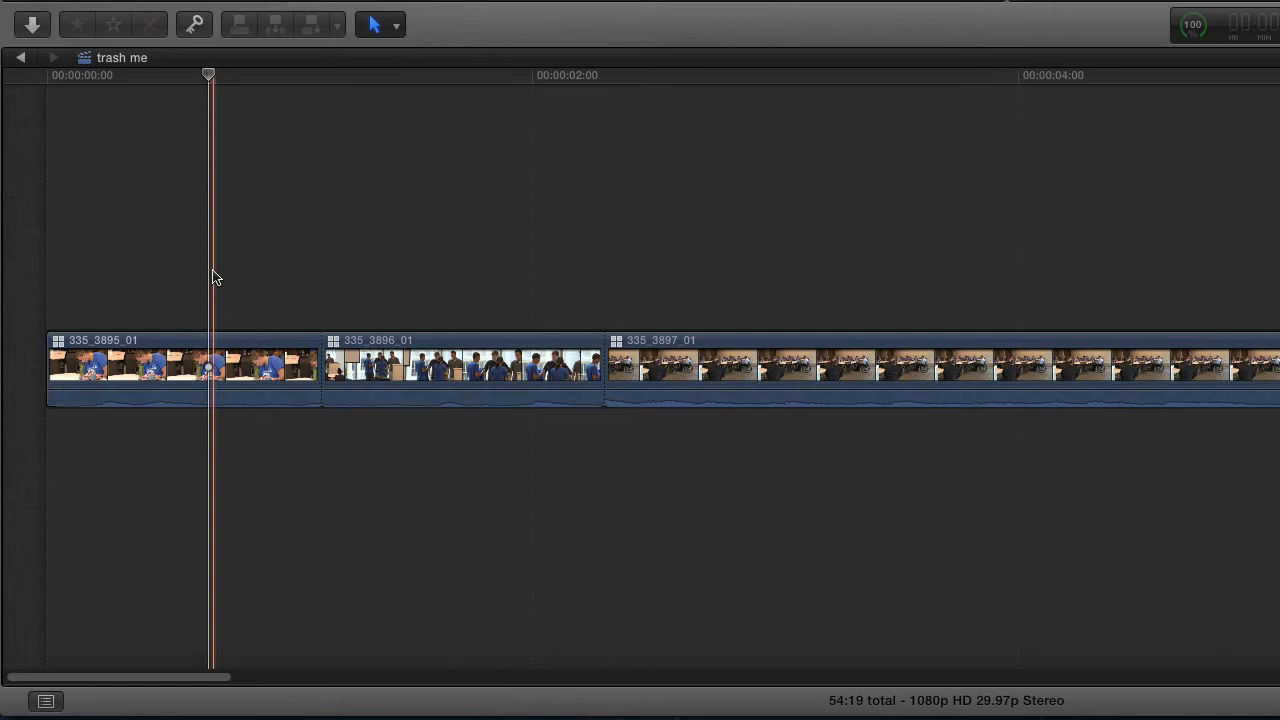
click(185, 365)
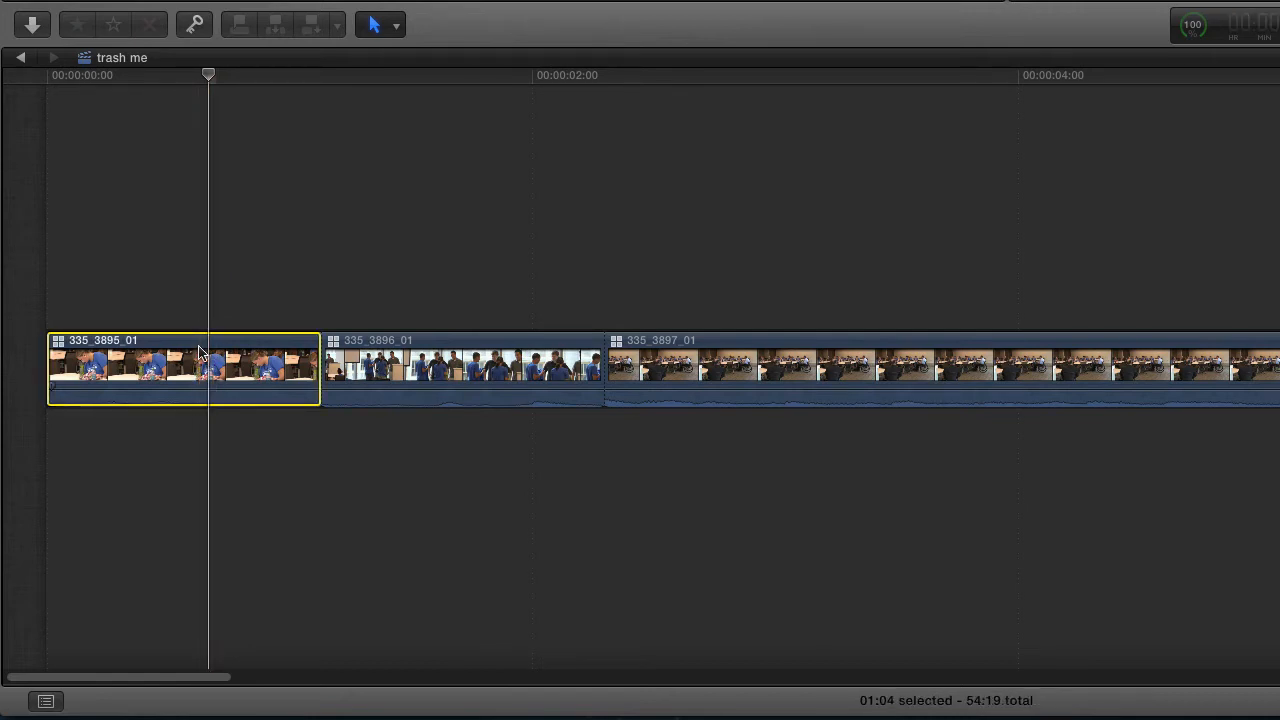
right_click(200, 360)
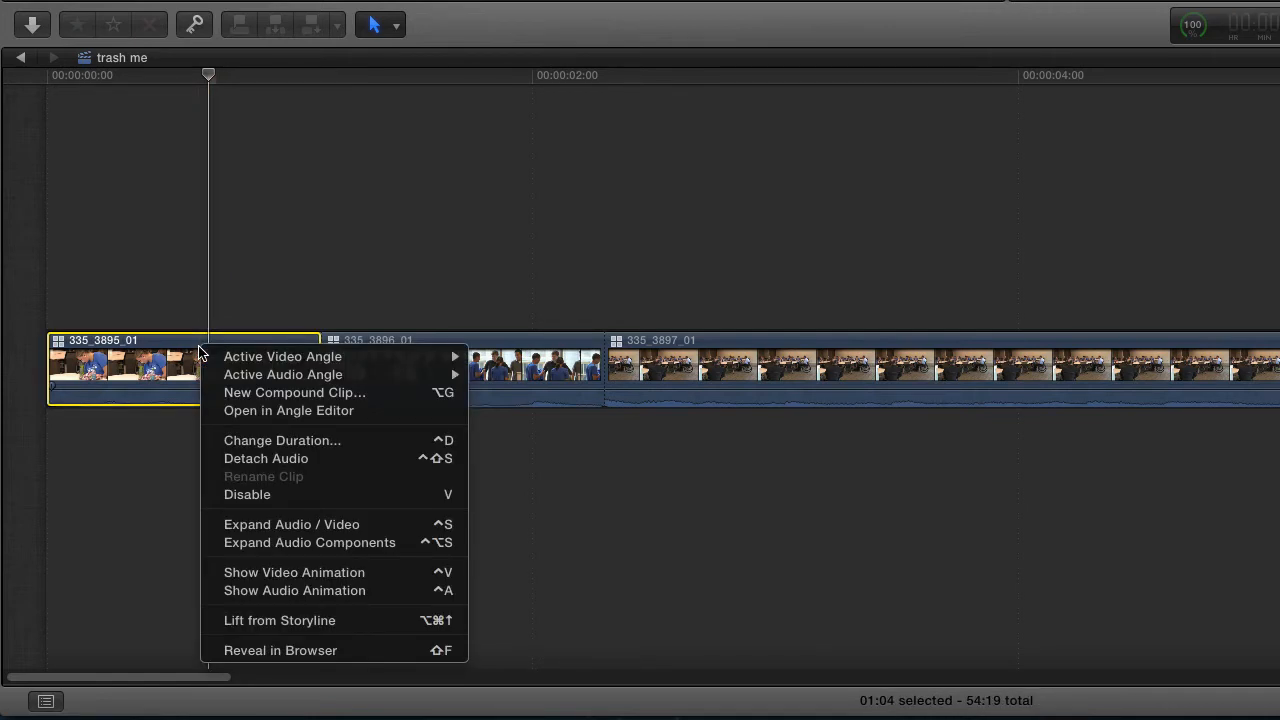
mouse_move(282, 440)
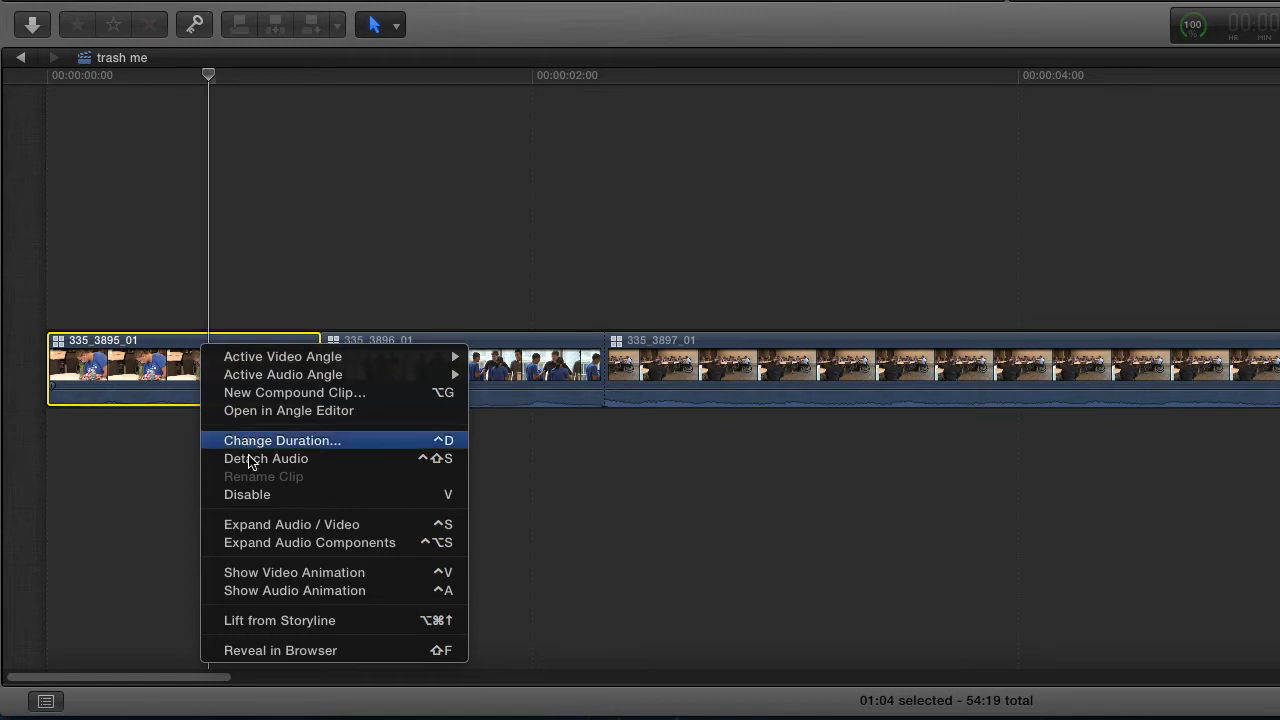
click(265, 458)
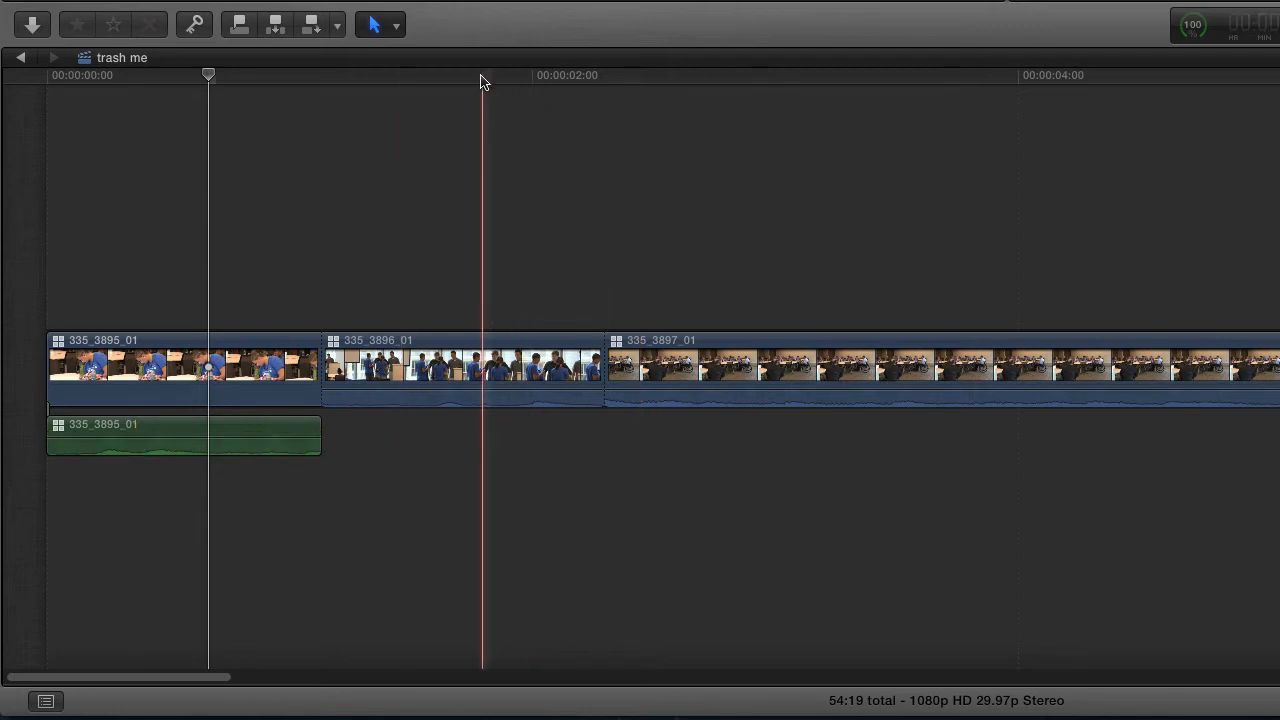
click(477, 75)
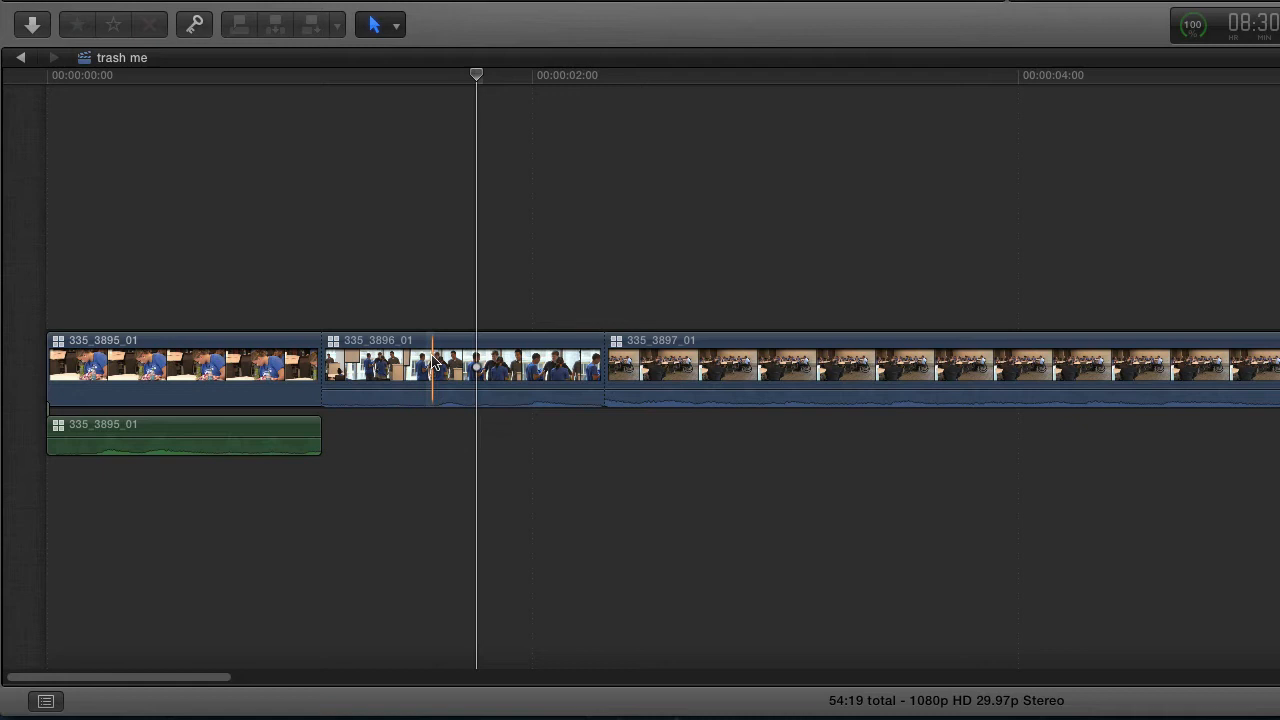
Detach the audio from clip 335_3896_01, then bring up the context menu for 335_3897_01
click(460, 368)
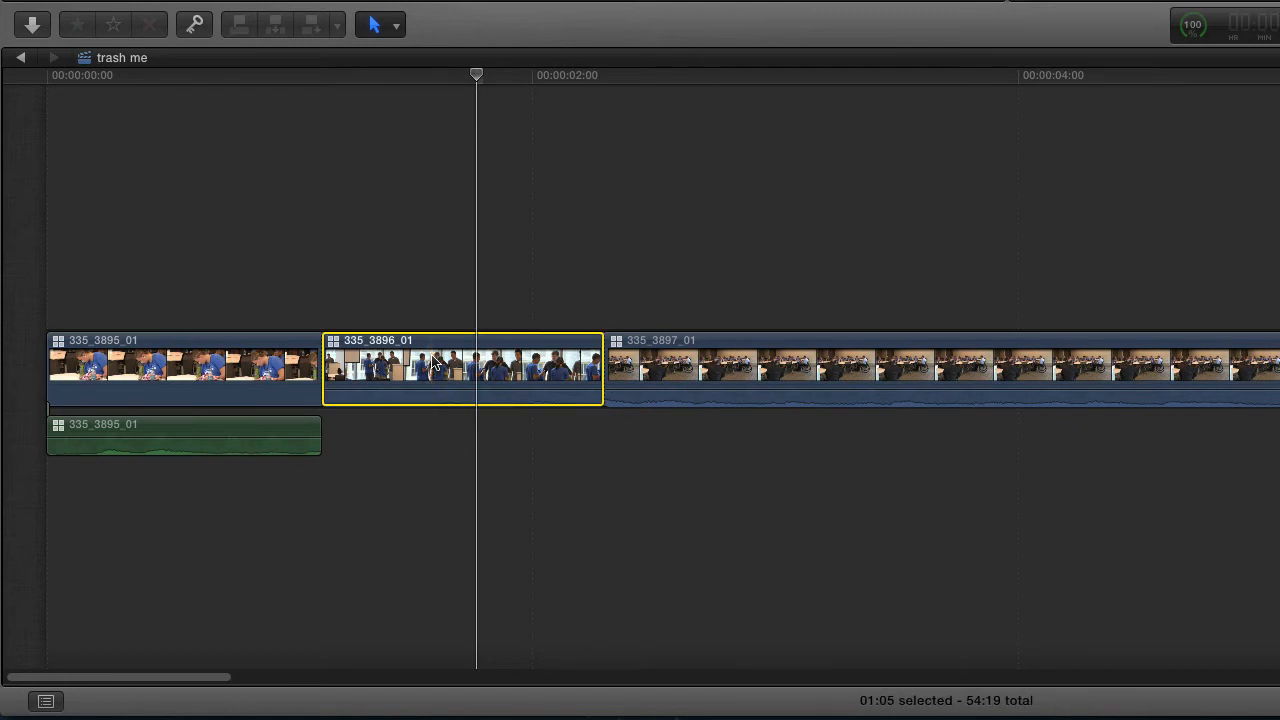
right_click(463, 370)
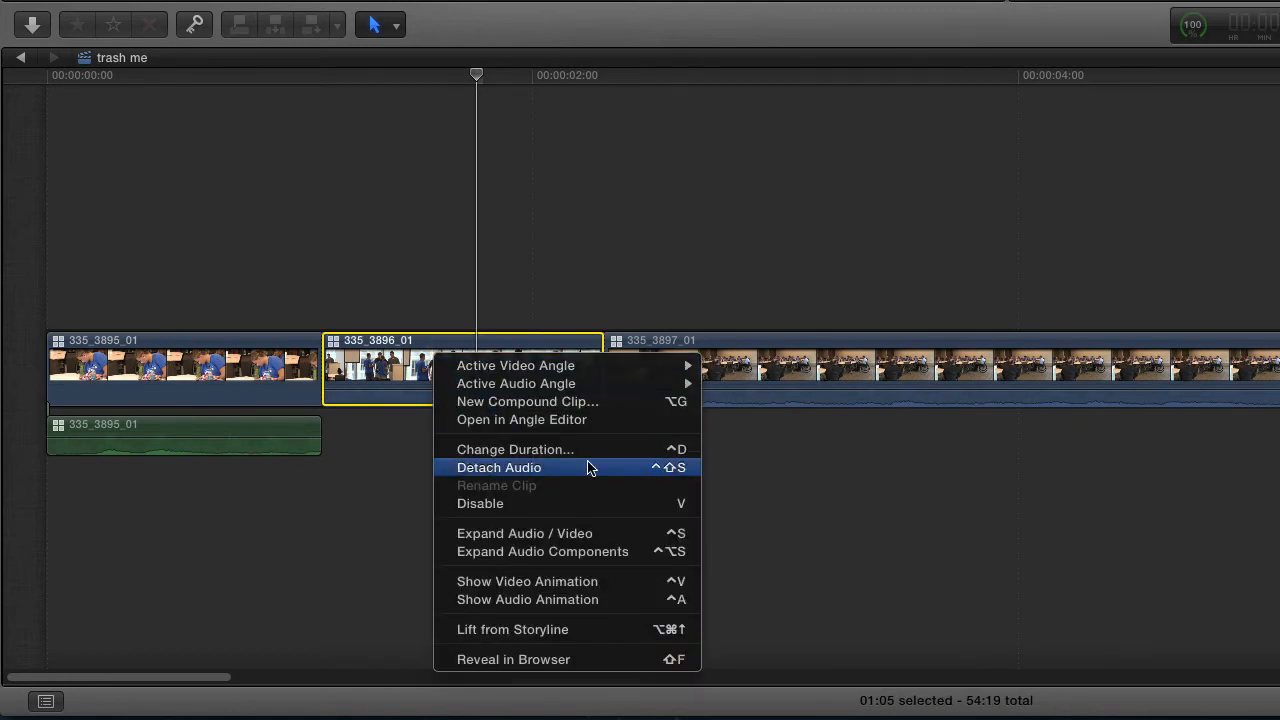
click(498, 467)
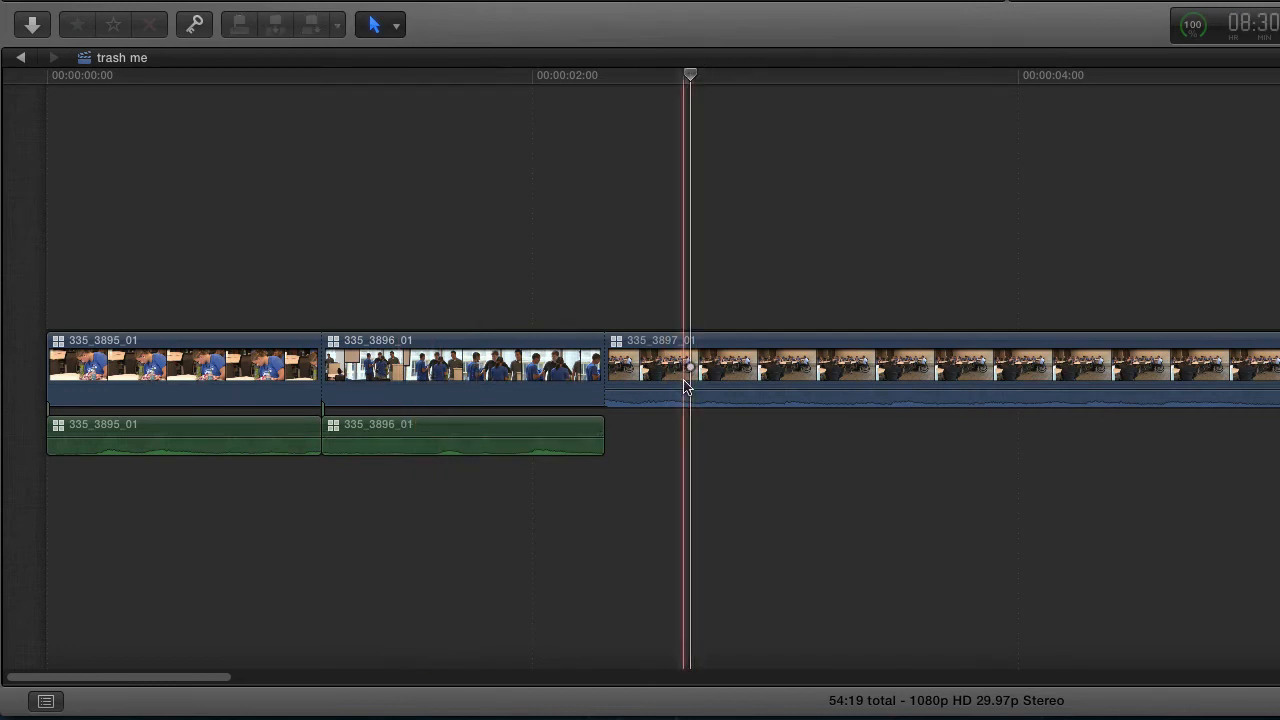
right_click(685, 365)
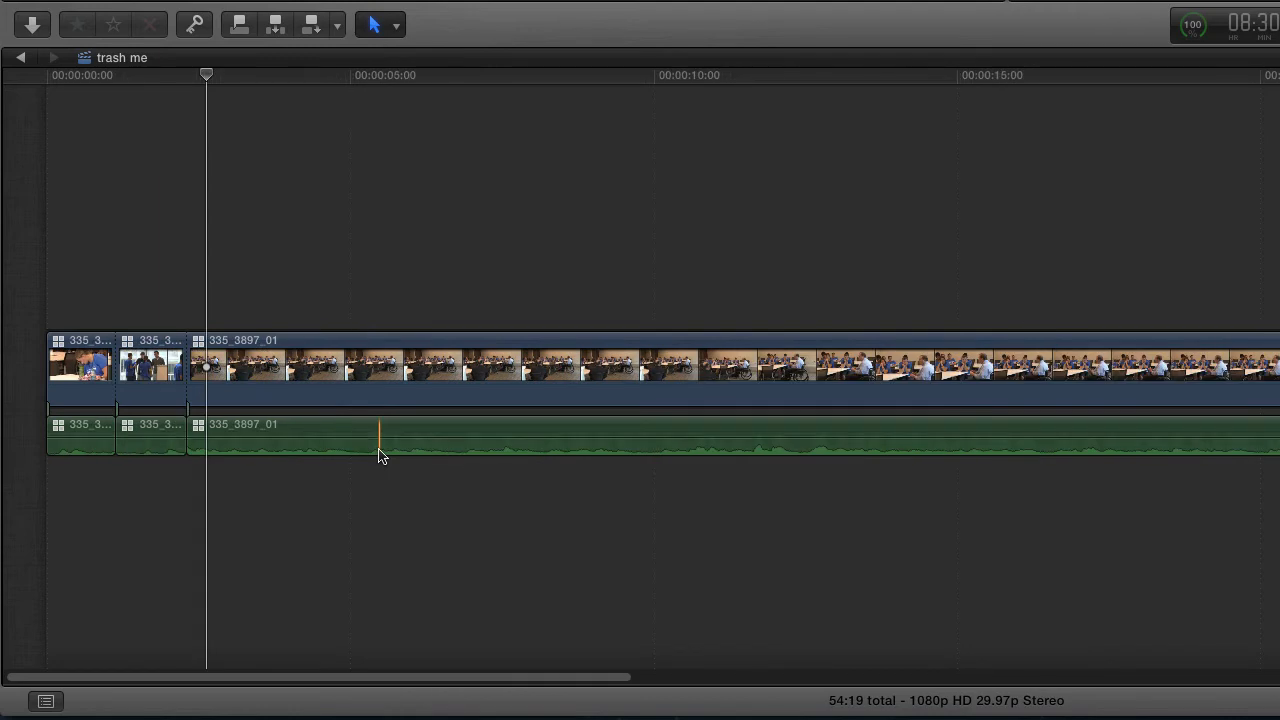
Extend the 335_3895_01 audio across the timeline and stretch the next audio clip back to the start
drag(380, 445, 462, 445)
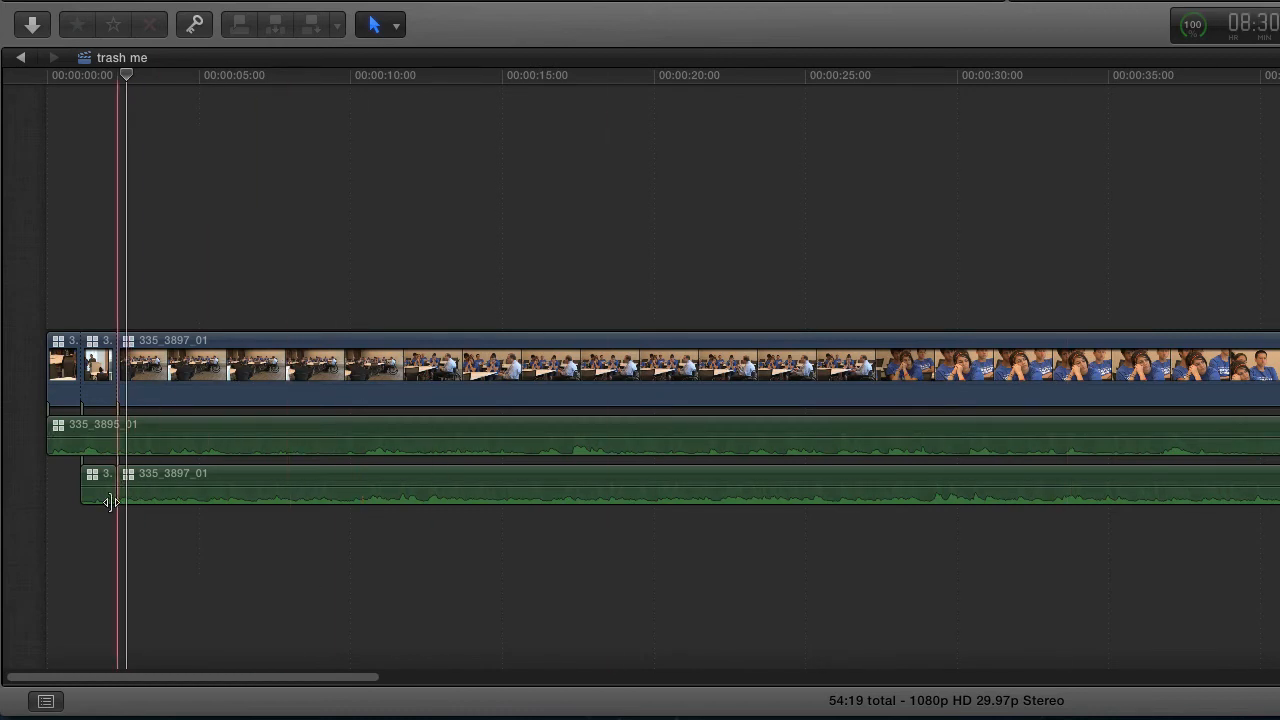
drag(115, 493, 200, 493)
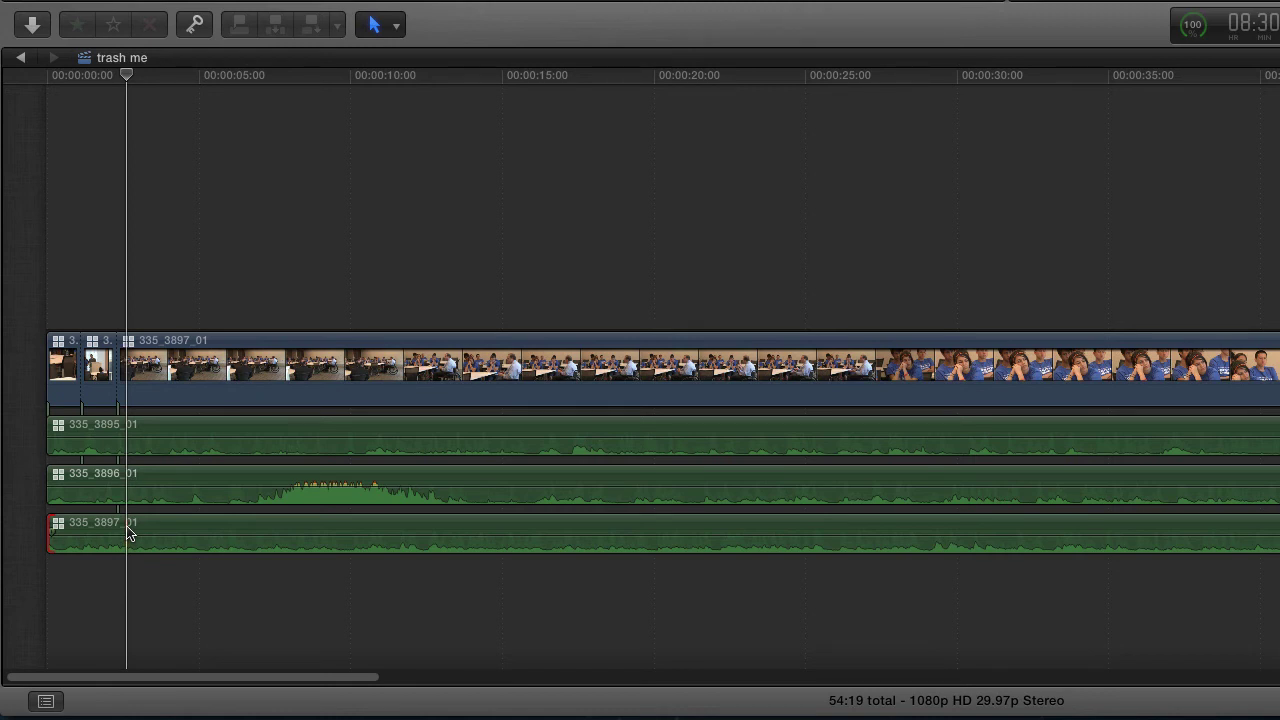
mouse_move(303, 401)
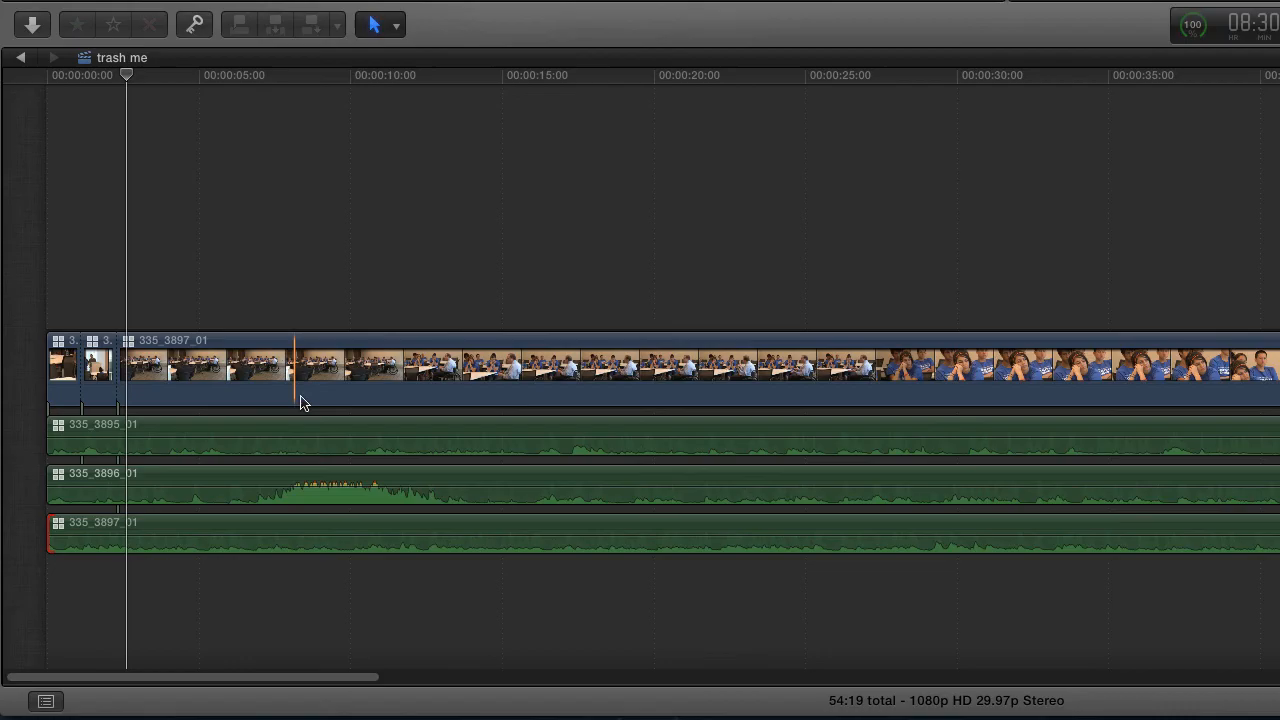